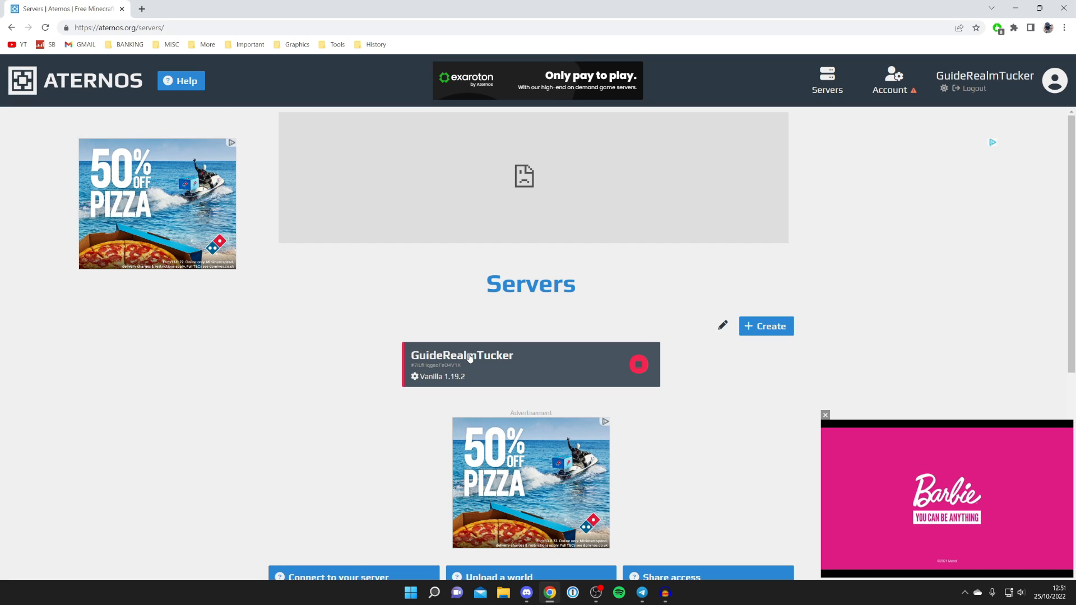
- Open the Aternos server to reach its Software page showing Vanilla
left_click(461, 356)
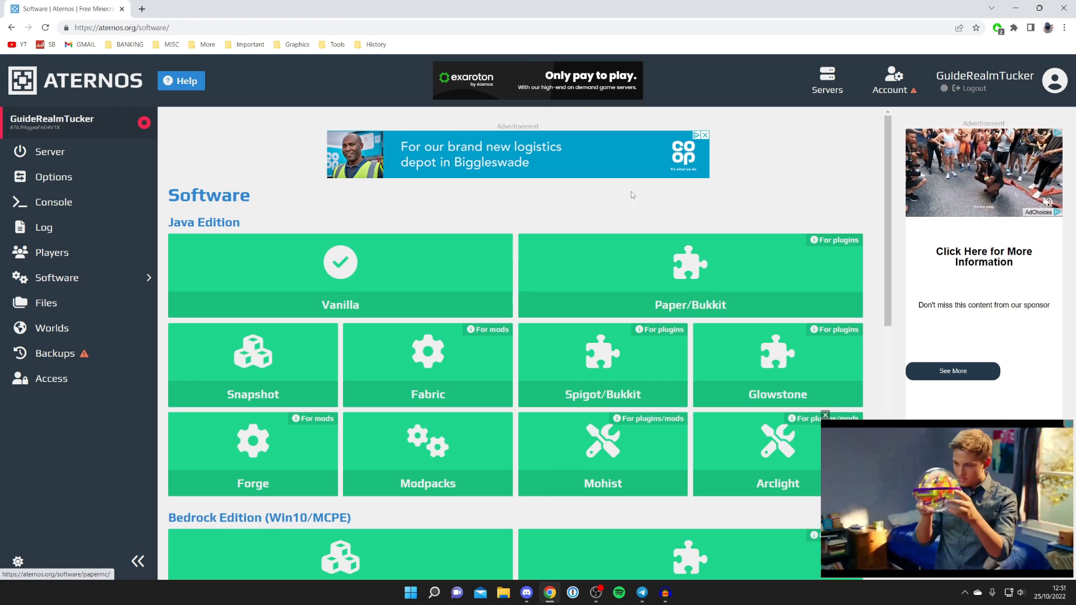
- Install Paper/Bukkit version 1.19.2 (237) as the server software and confirm
left_click(689, 275)
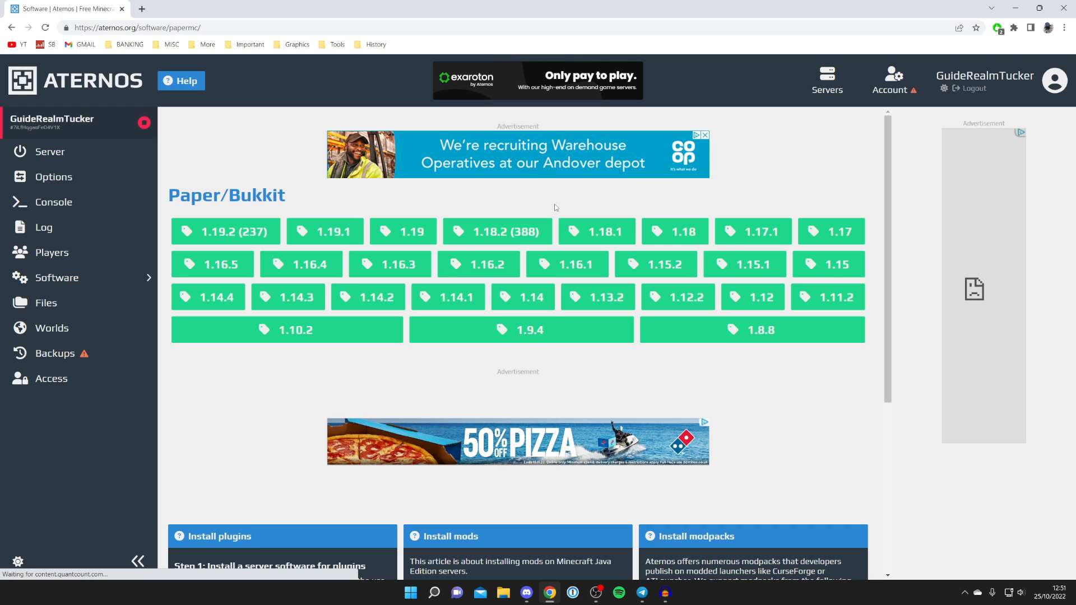
mouse_move(225, 231)
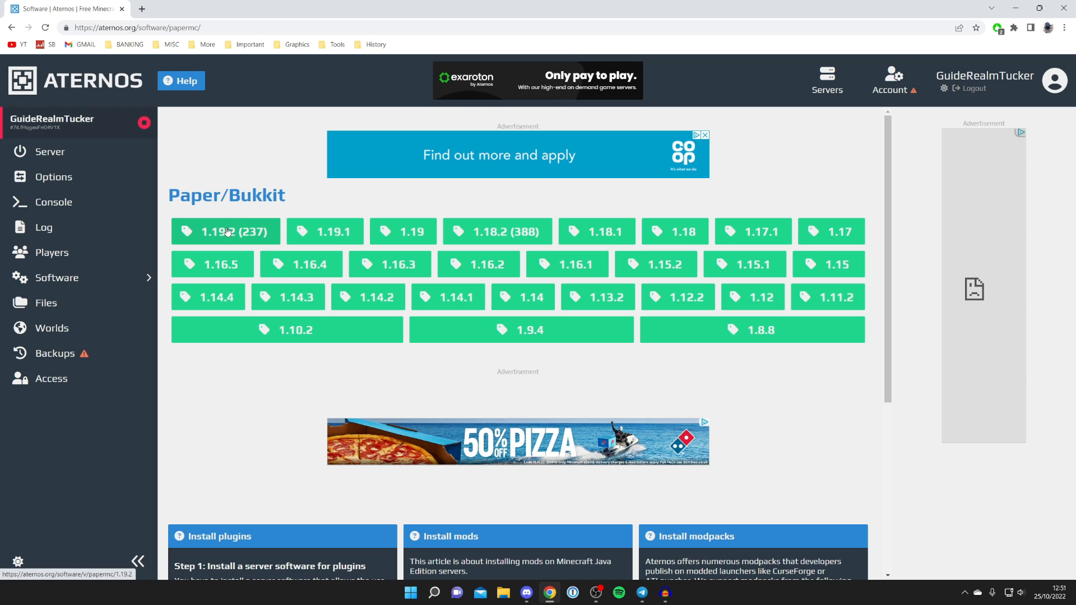
left_click(225, 231)
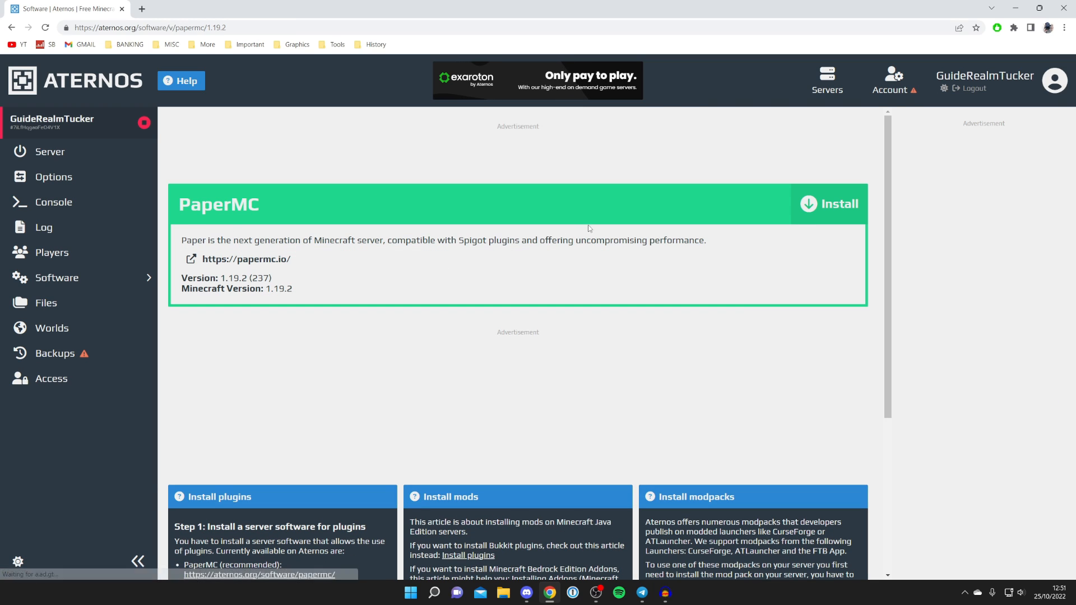
left_click(838, 204)
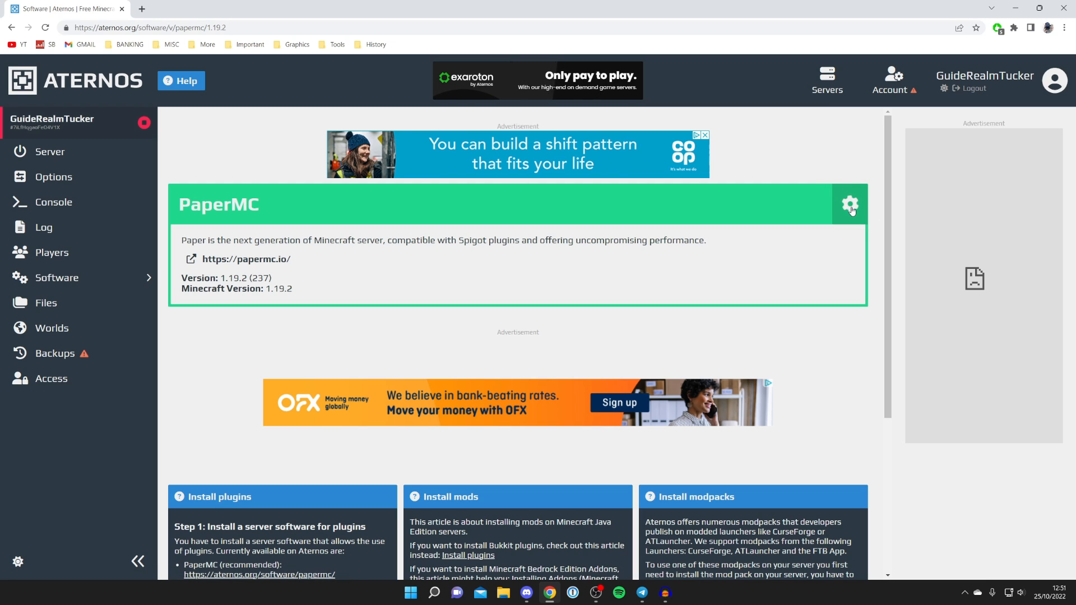
left_click(849, 204)
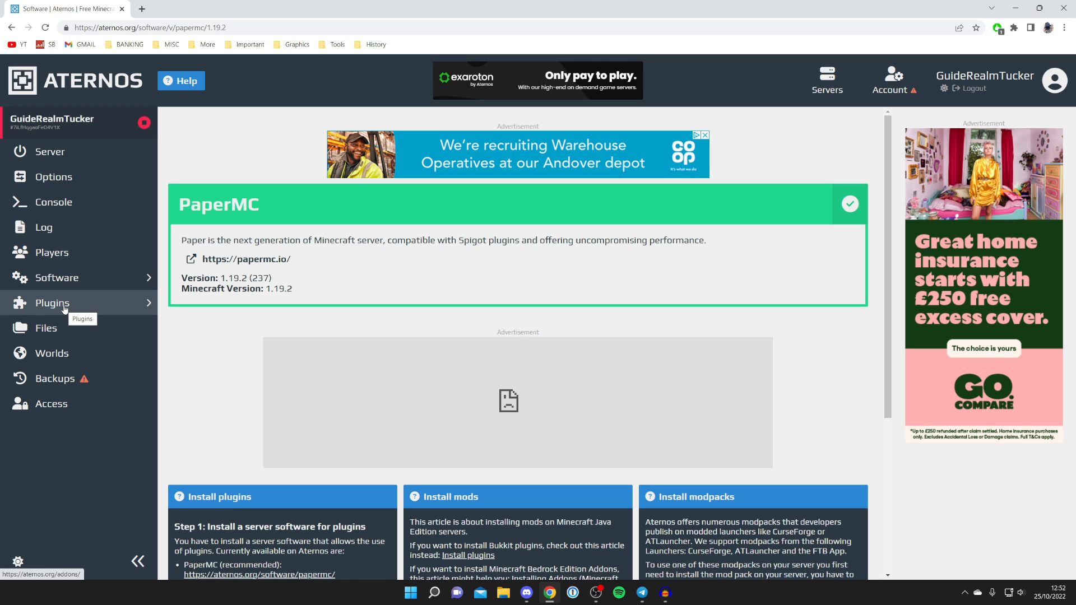
- Show the Plugins catalogue listing EssentialsX, WorldEdit and WorldGuard
left_click(52, 303)
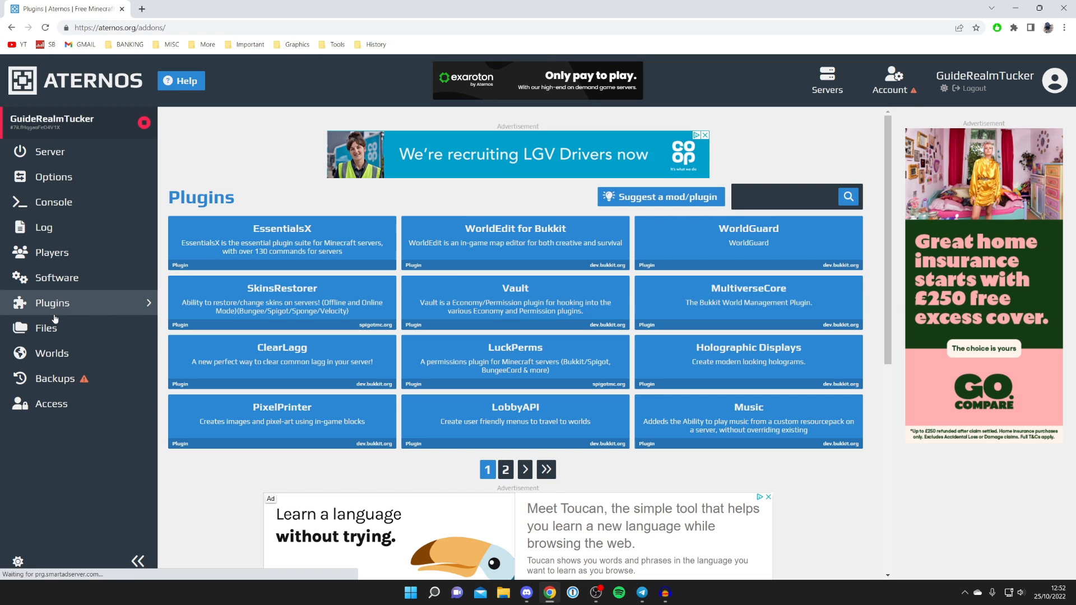
mouse_move(755, 216)
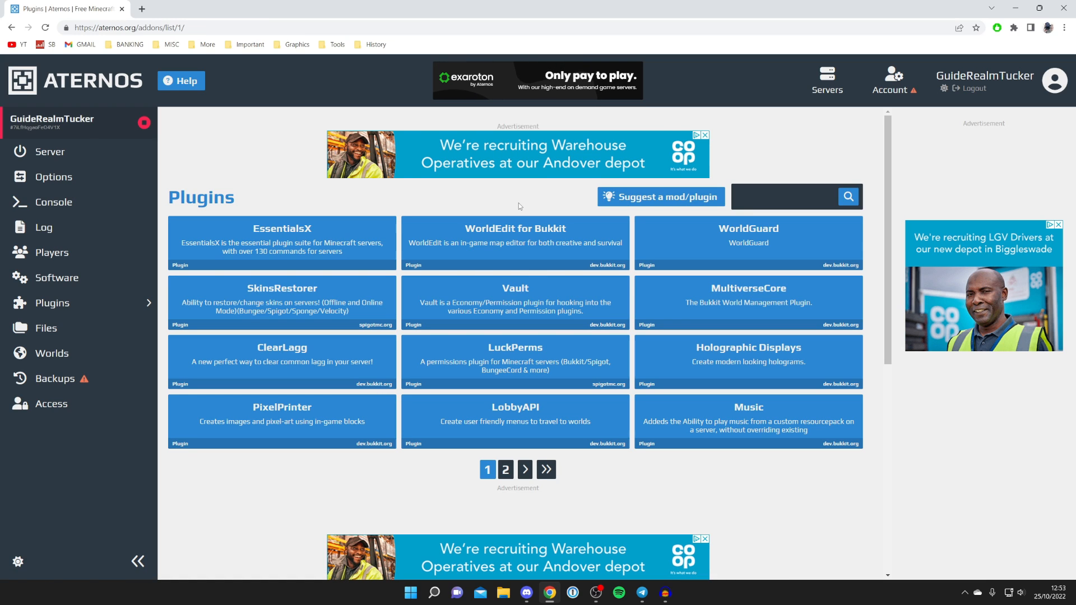
- Install WorldEdit for Bukkit version 7.2.12 for Minecraft 1.19.2
left_click(514, 241)
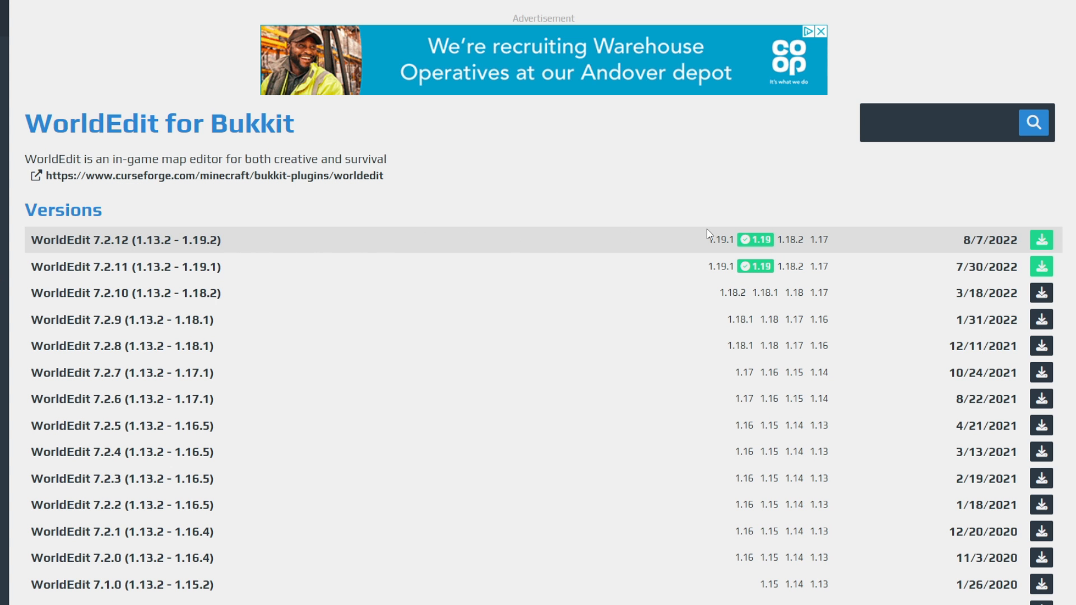
mouse_move(754, 234)
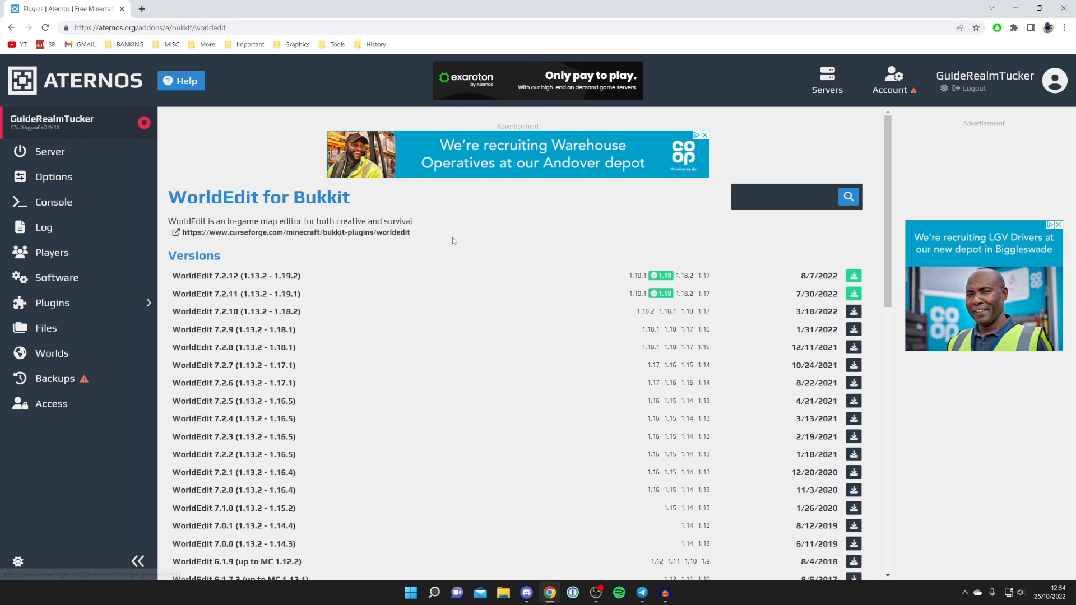
mouse_move(464, 220)
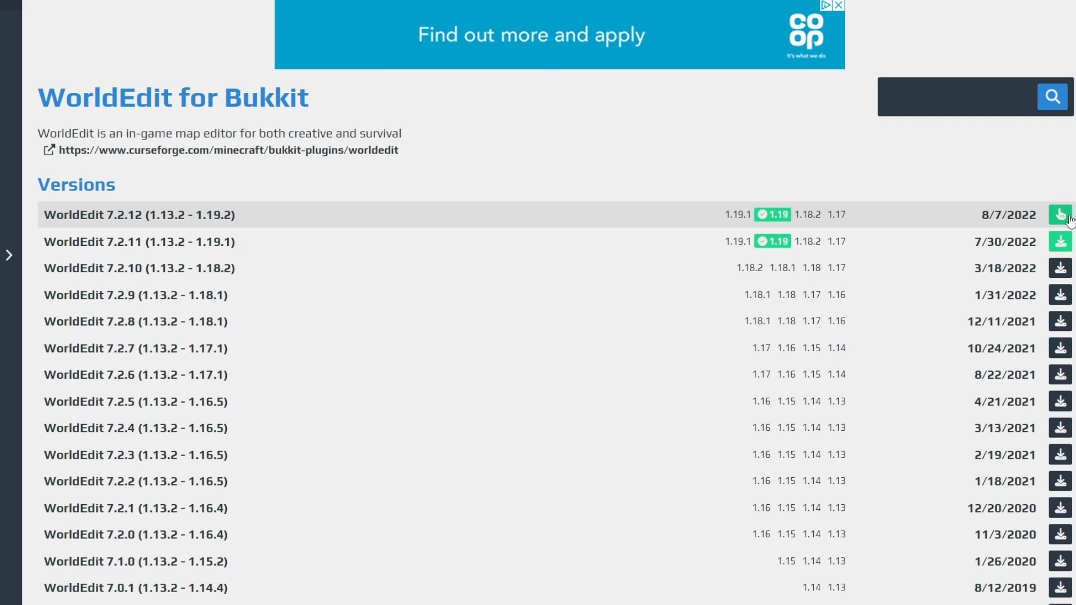
left_click(1060, 214)
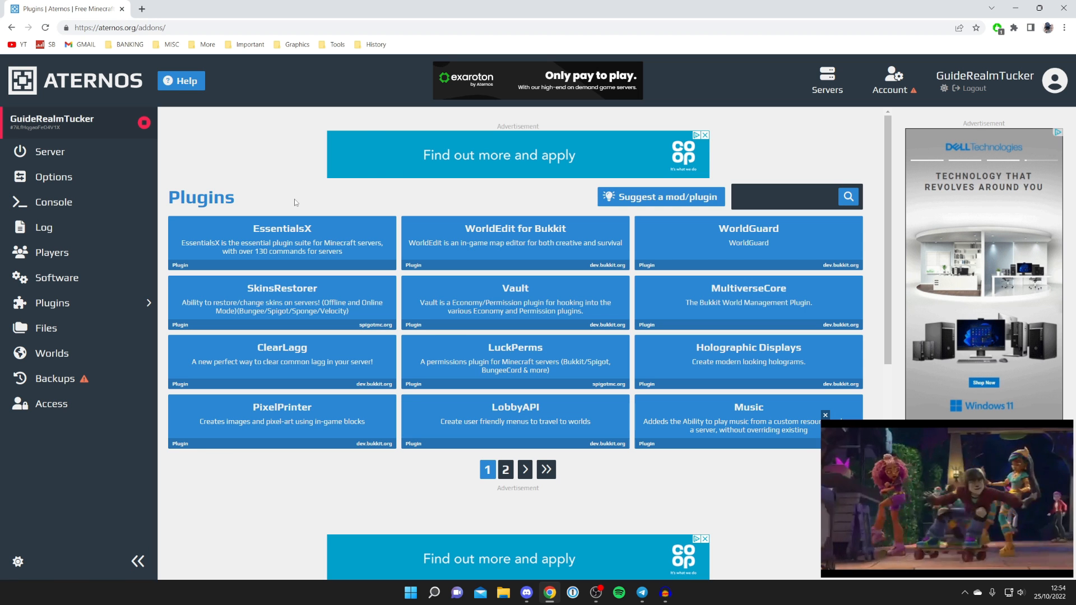
mouse_move(86, 152)
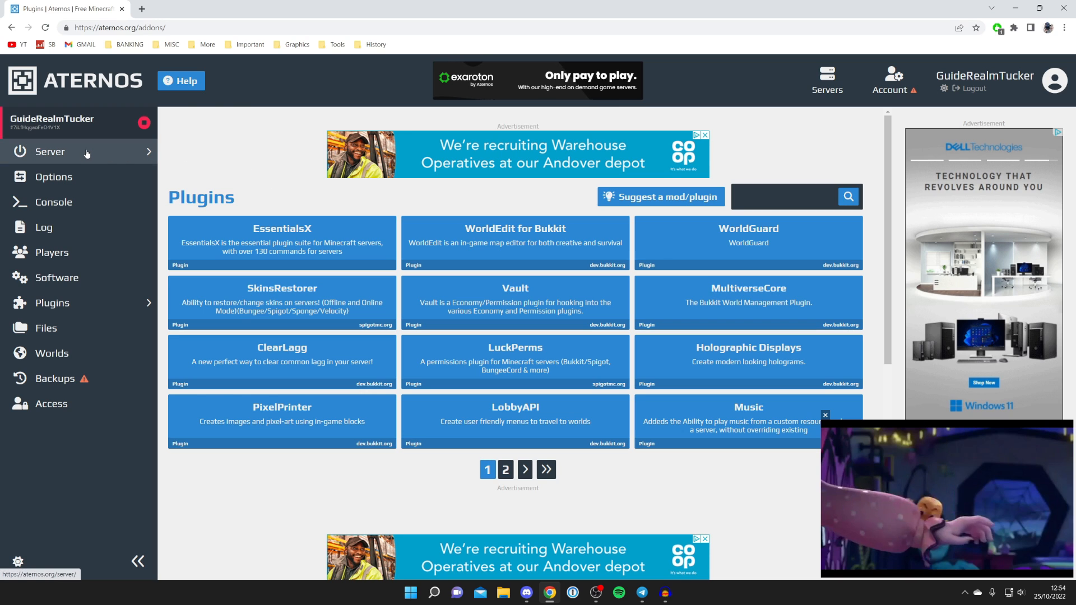
- Start the server from its overview page and accept the Minecraft EULA
left_click(49, 151)
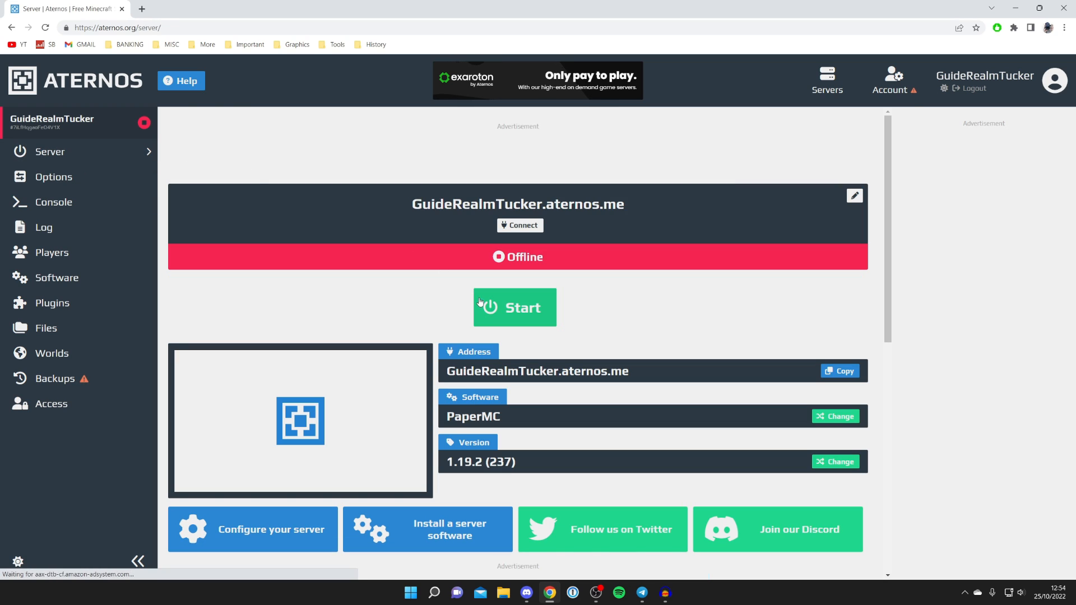
left_click(514, 306)
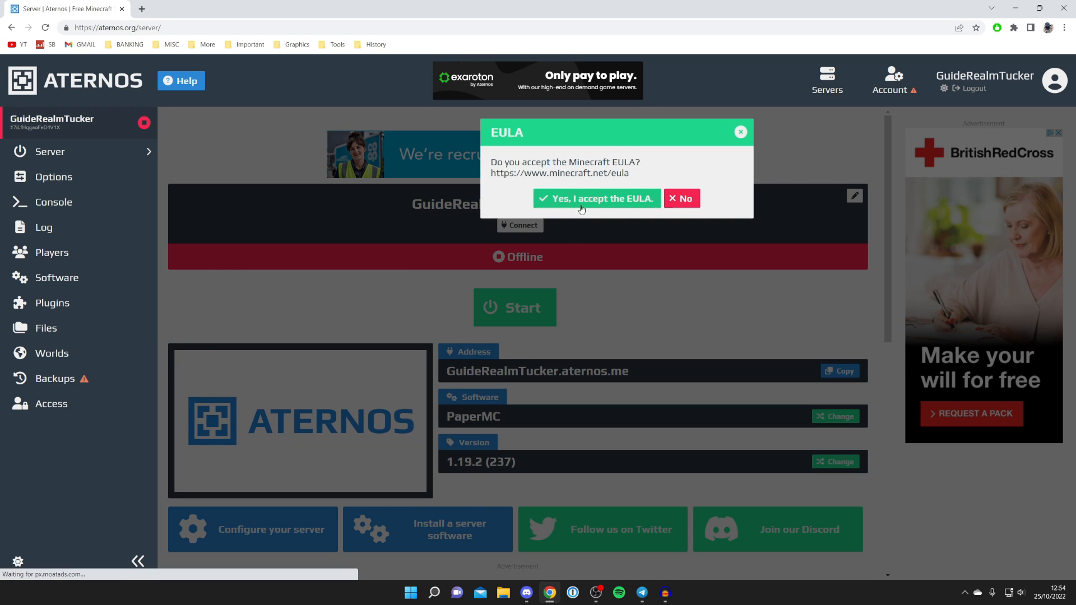
left_click(596, 198)
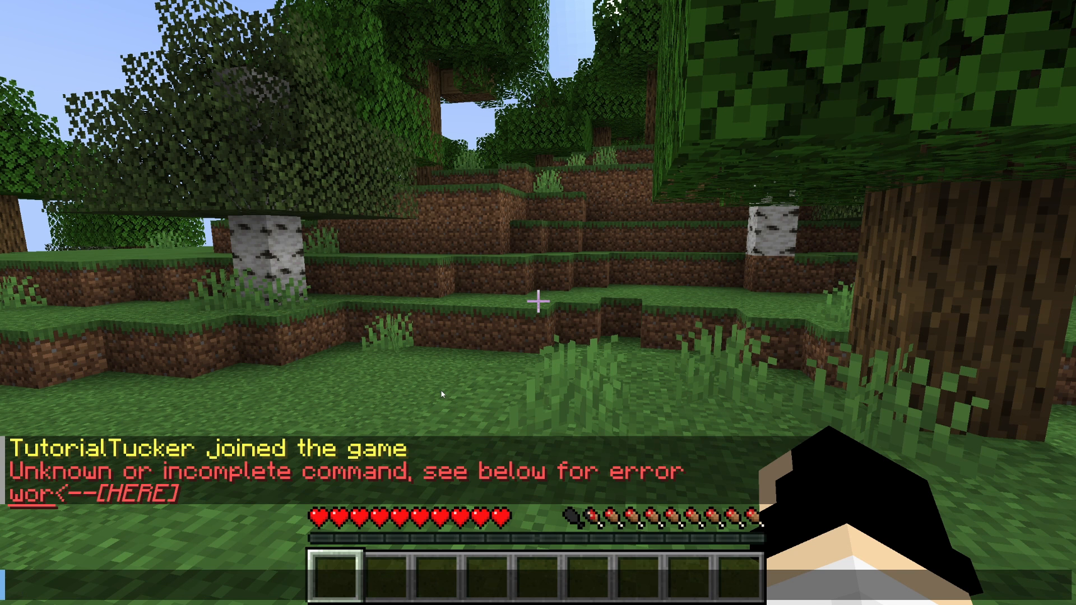
- Run /worldedit in Minecraft chat to list WorldEdit's sub-commands
type("/worldedit")
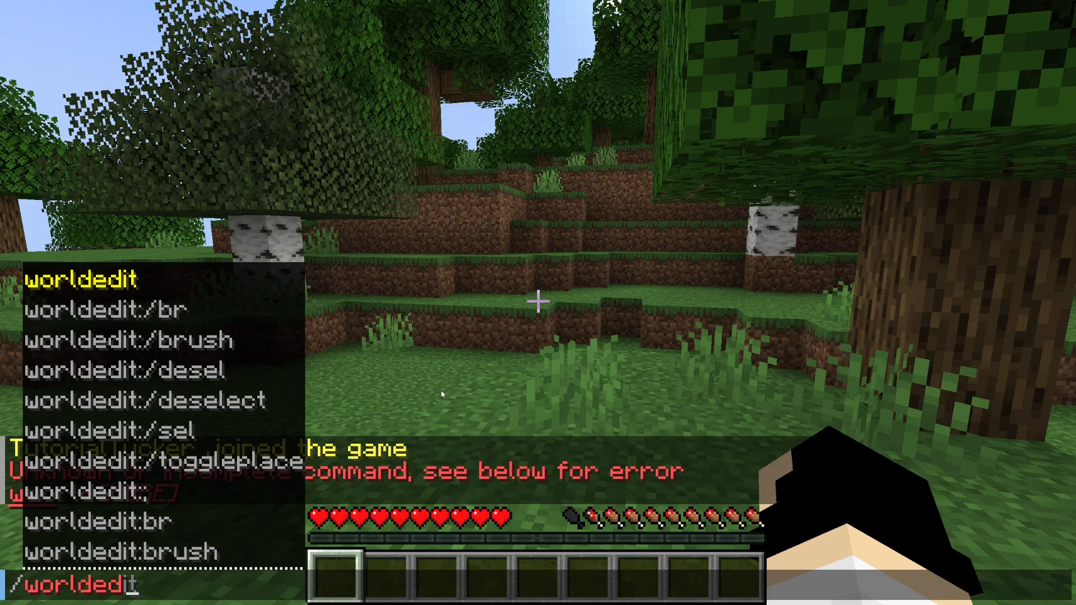
key("enter")
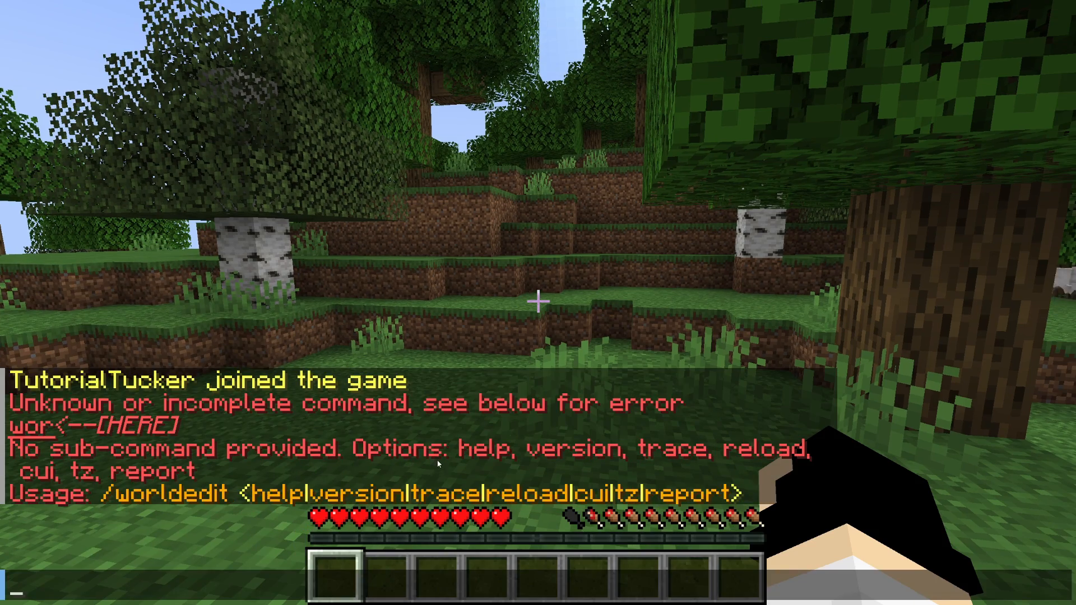